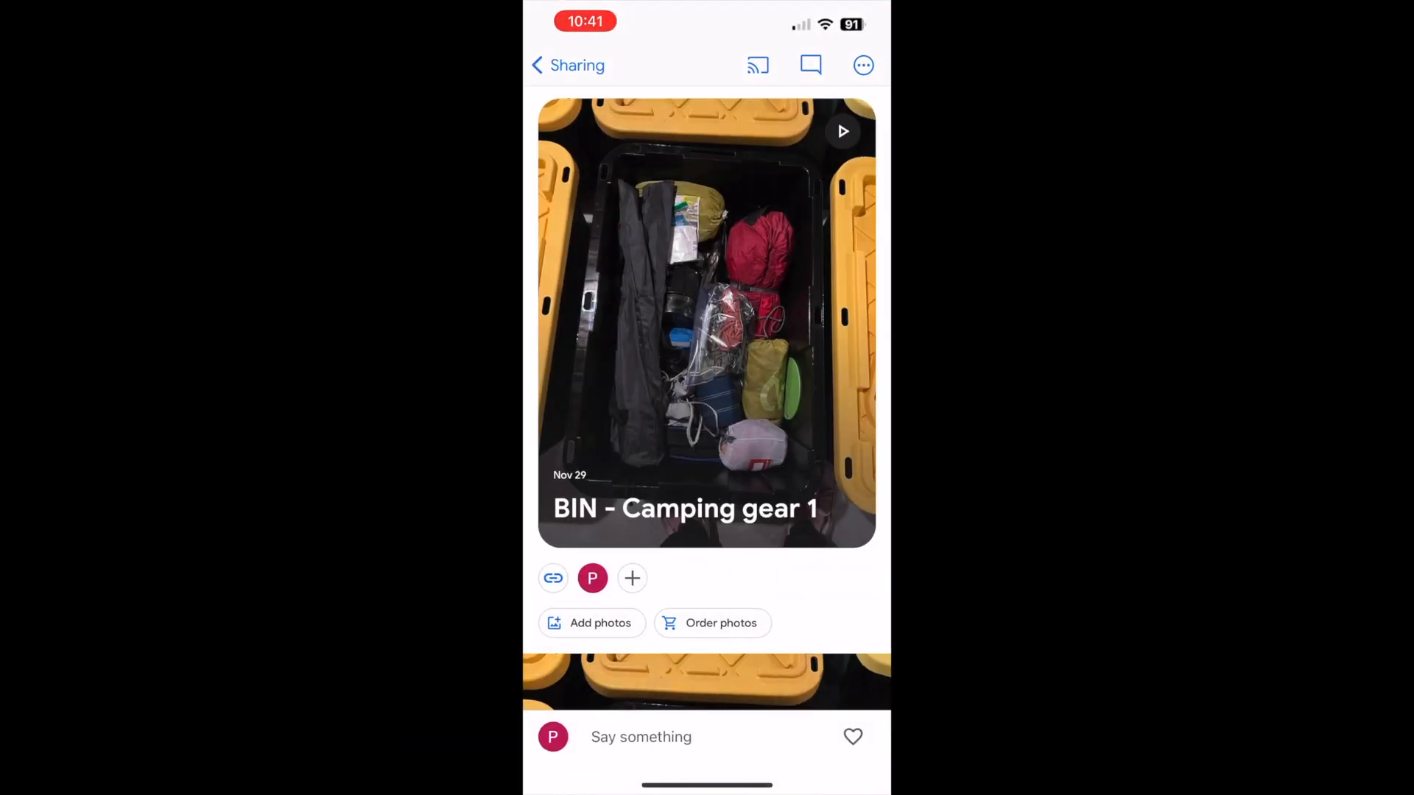
Launch Google Photos from the App Store and create a new album titled 'Test'
scroll("down", 3)
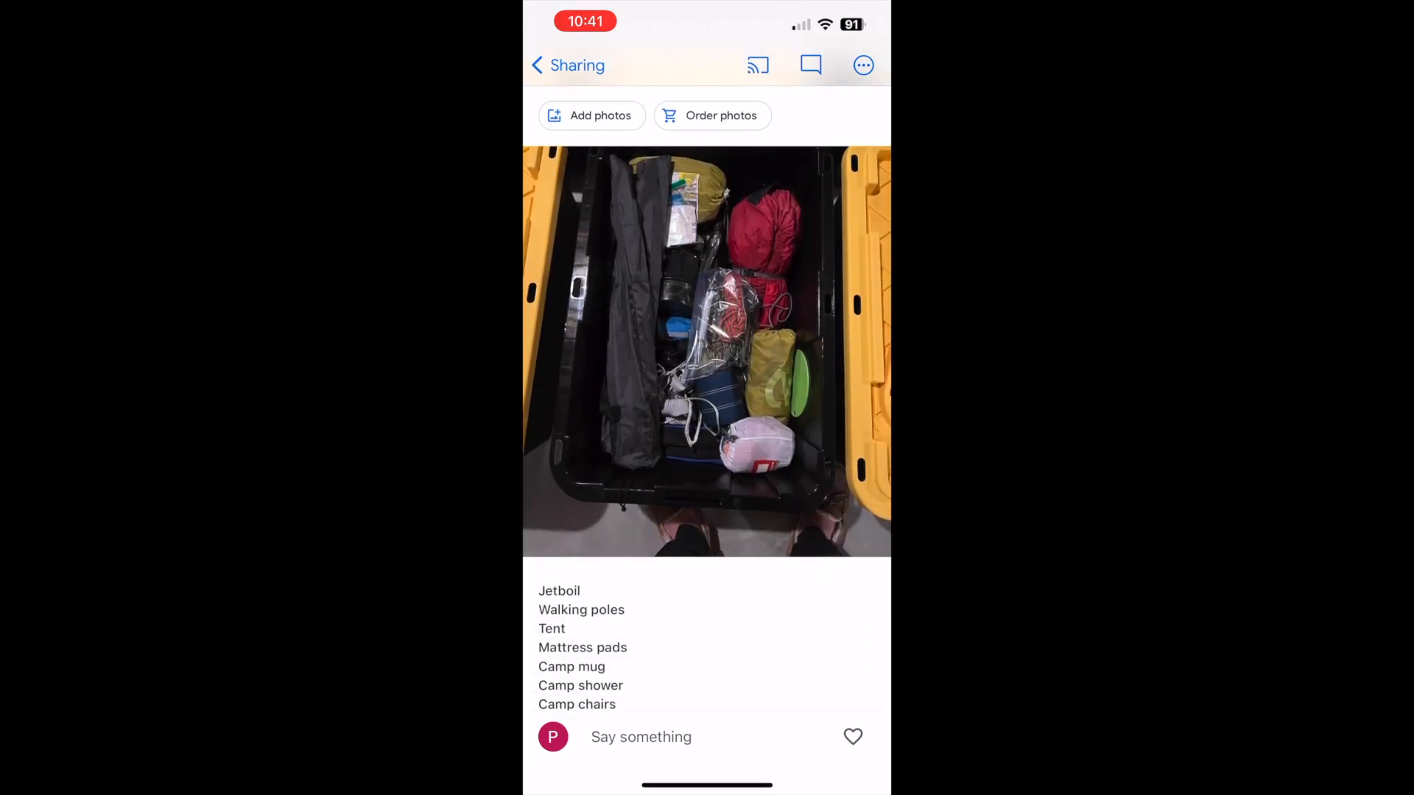
scroll("down", 3)
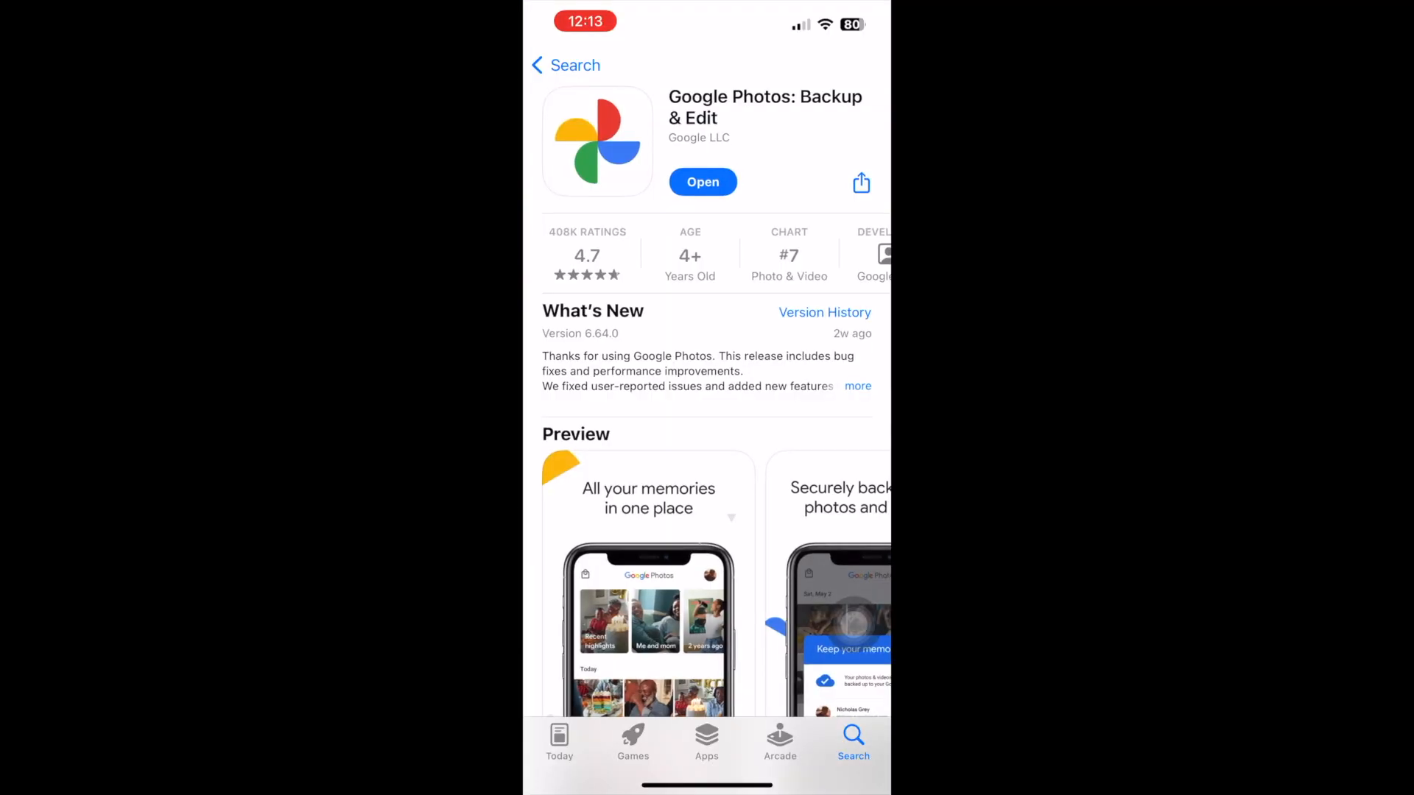
left_click(703, 181)
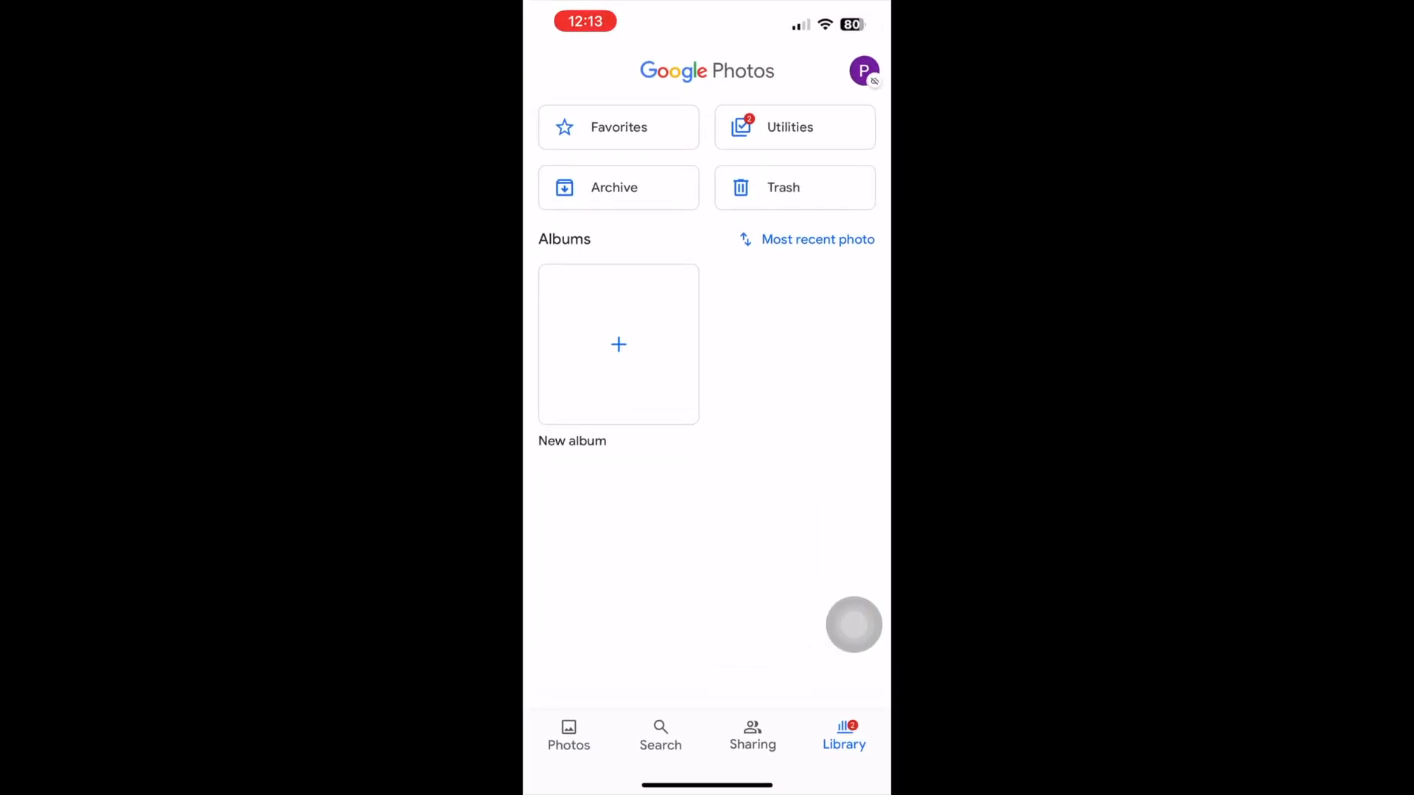
left_click(619, 343)
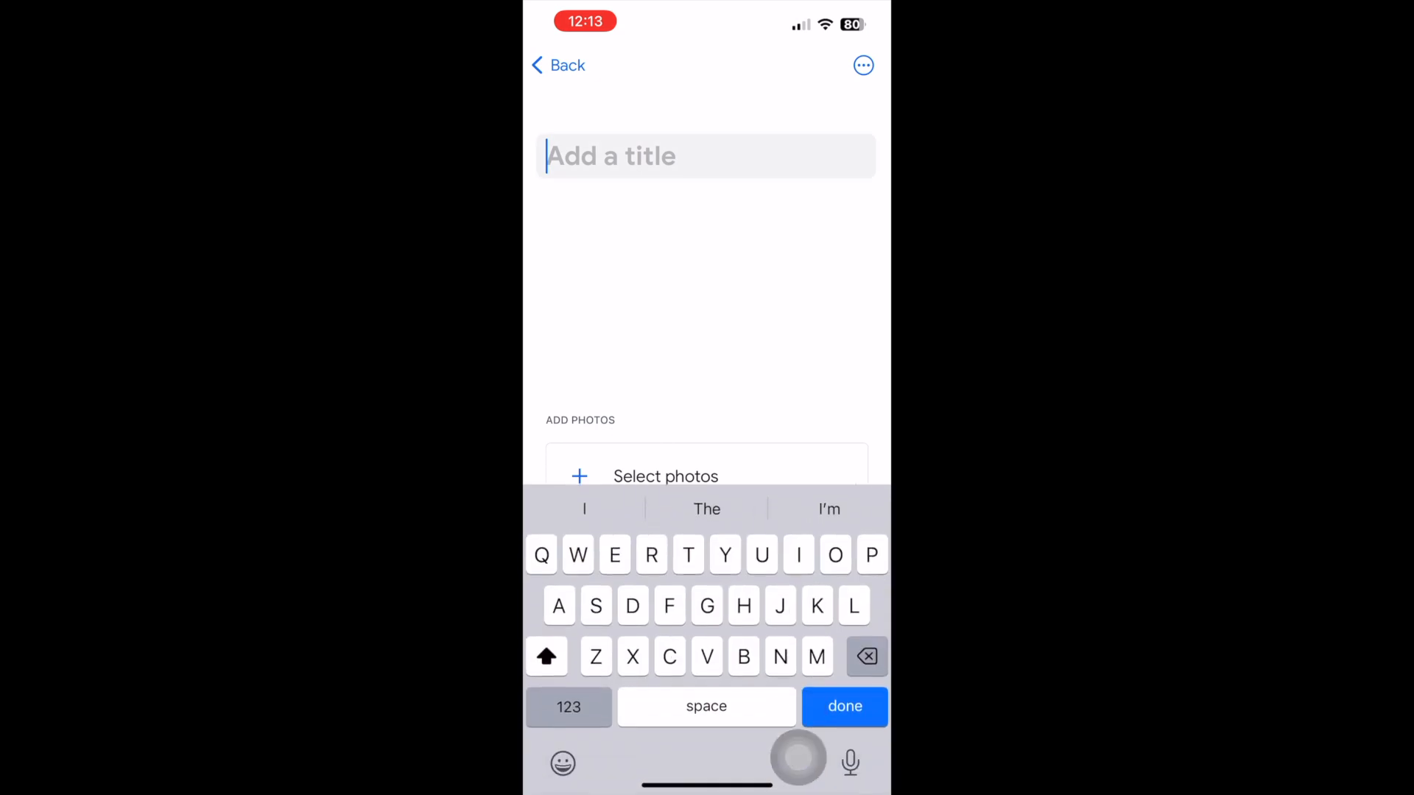
type("Test")
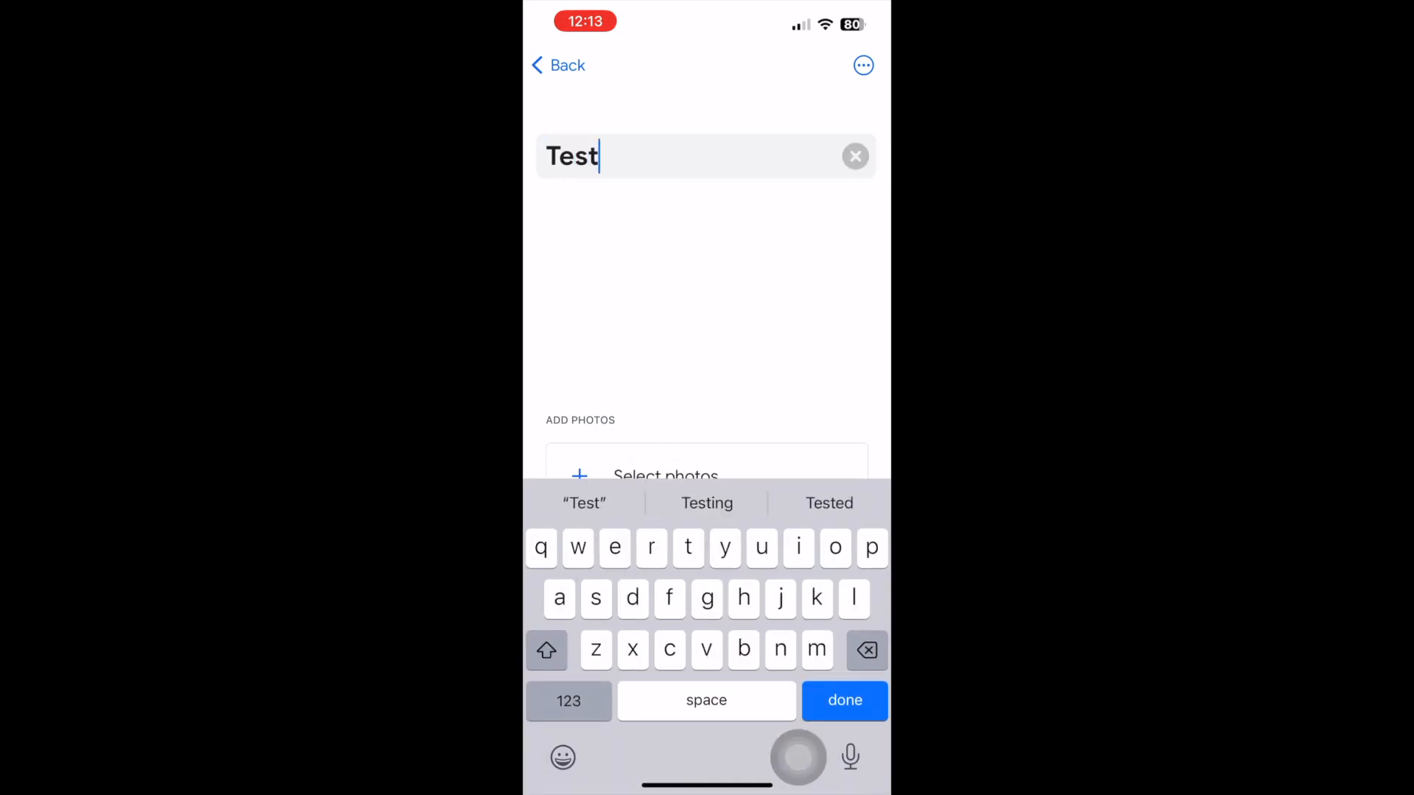
left_click(843, 701)
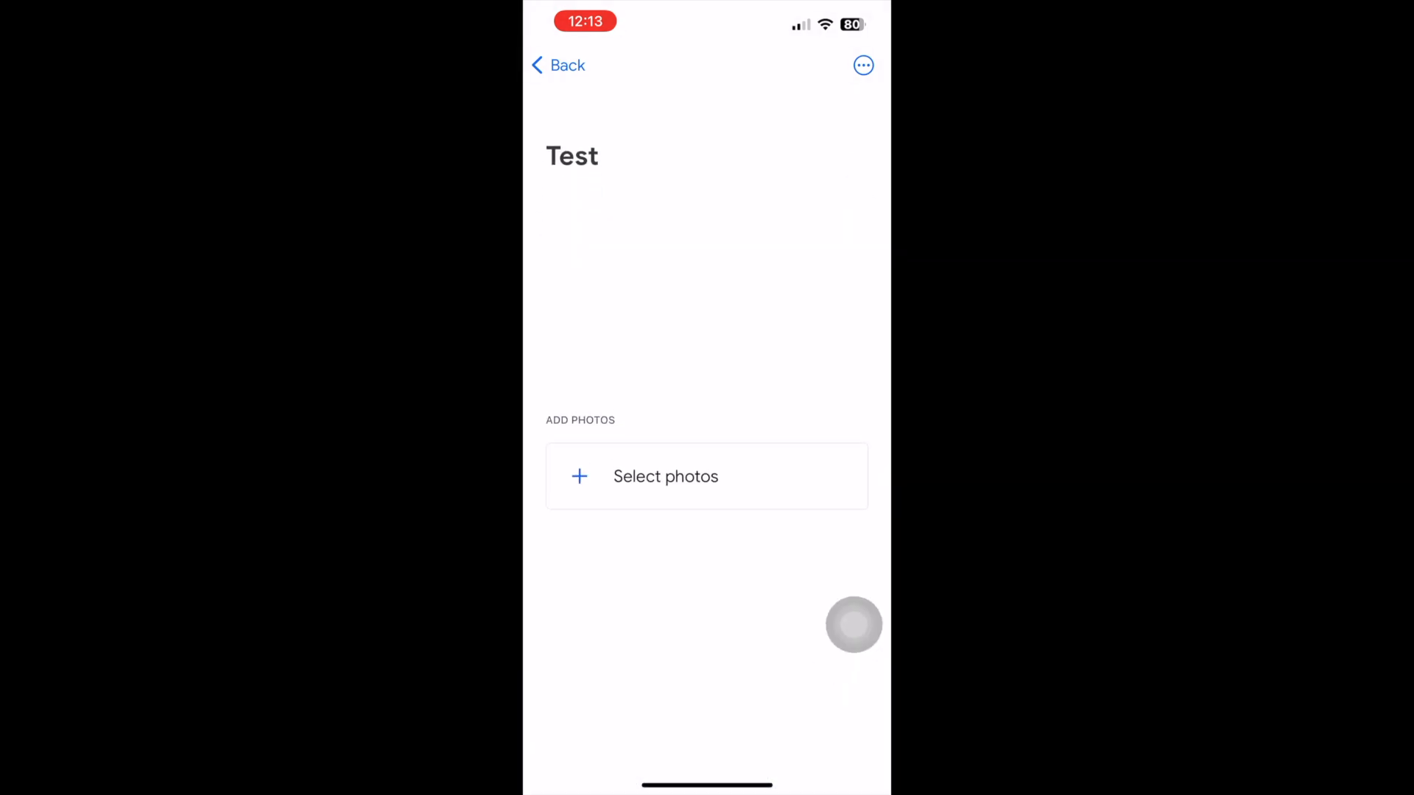
left_click(862, 65)
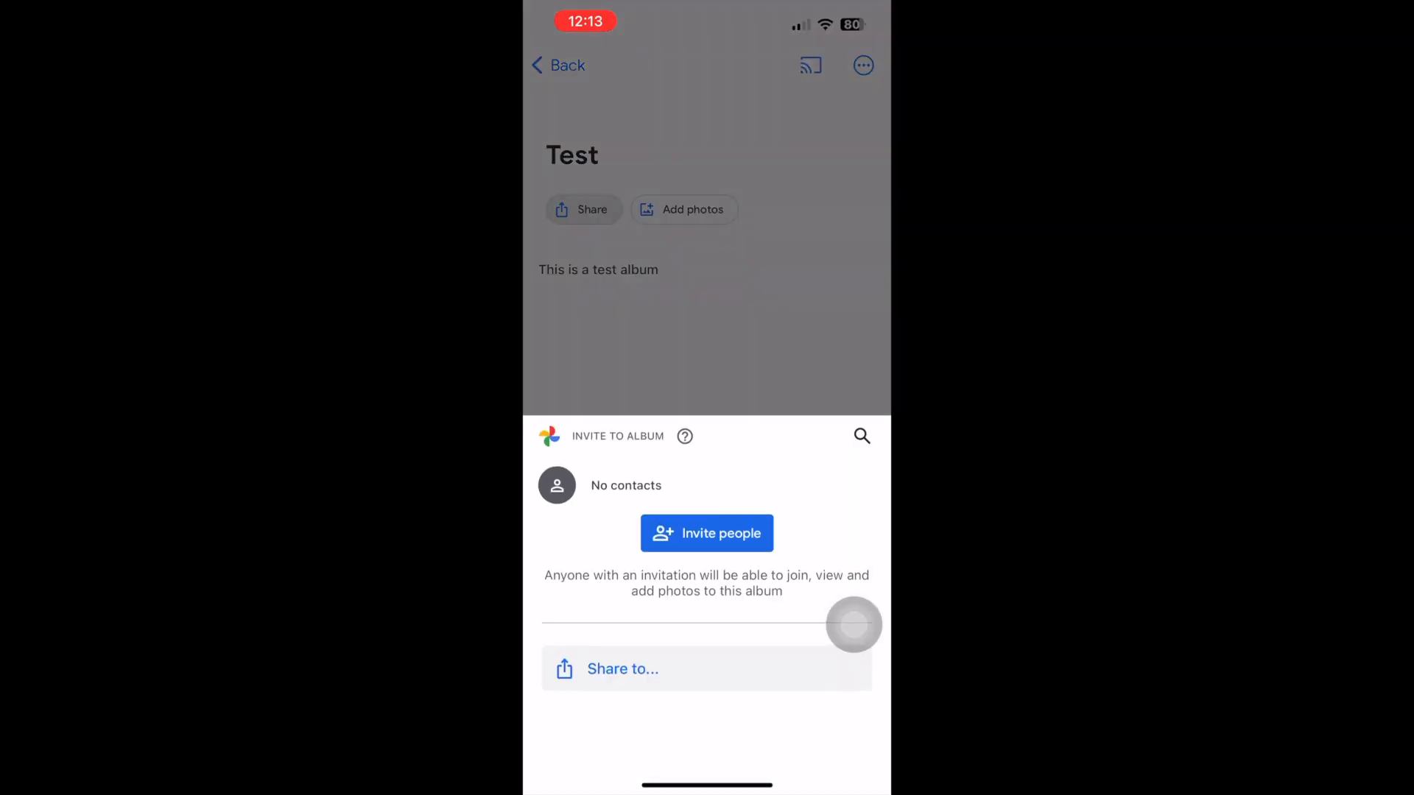
Create a shareable link for the Test album and copy it to the clipboard
left_click(622, 668)
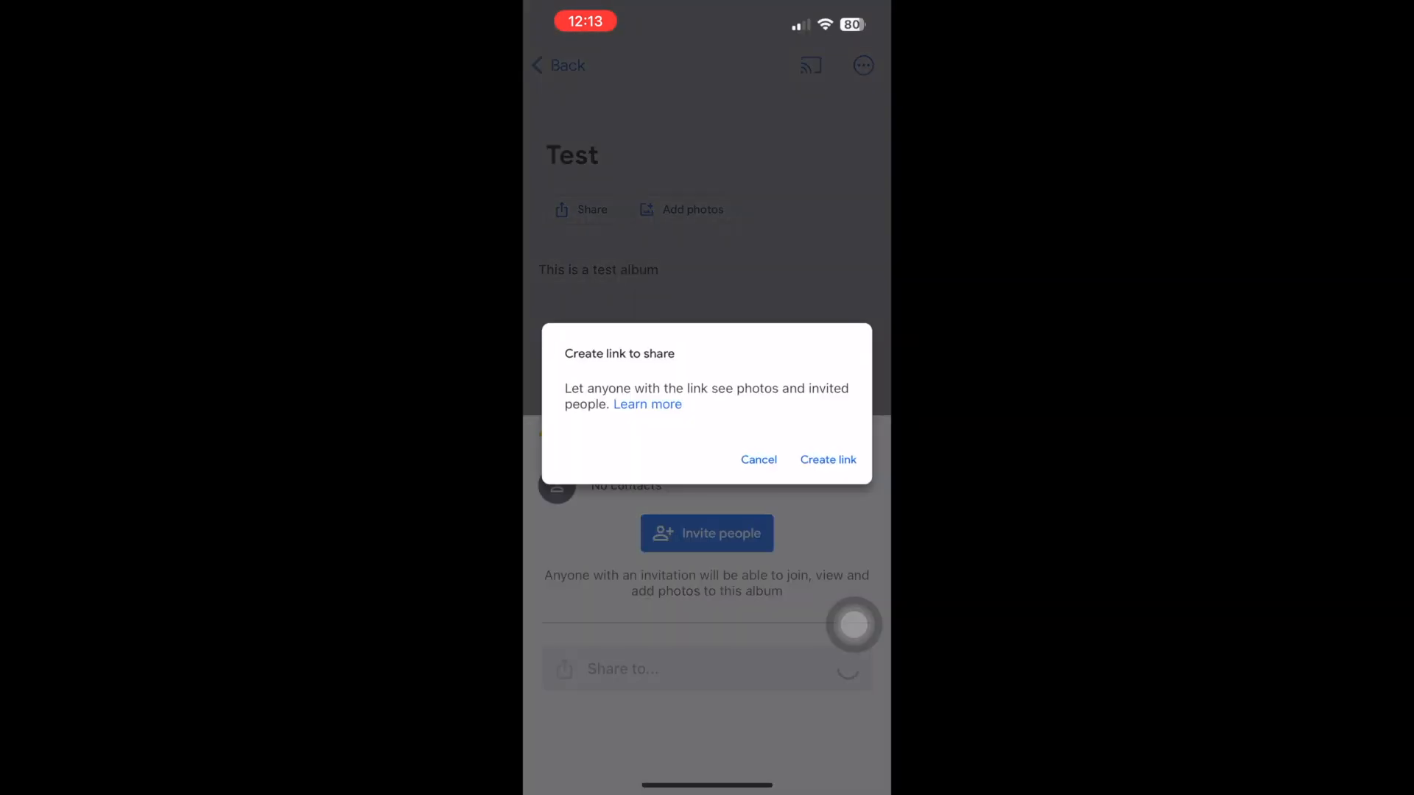
left_click(826, 460)
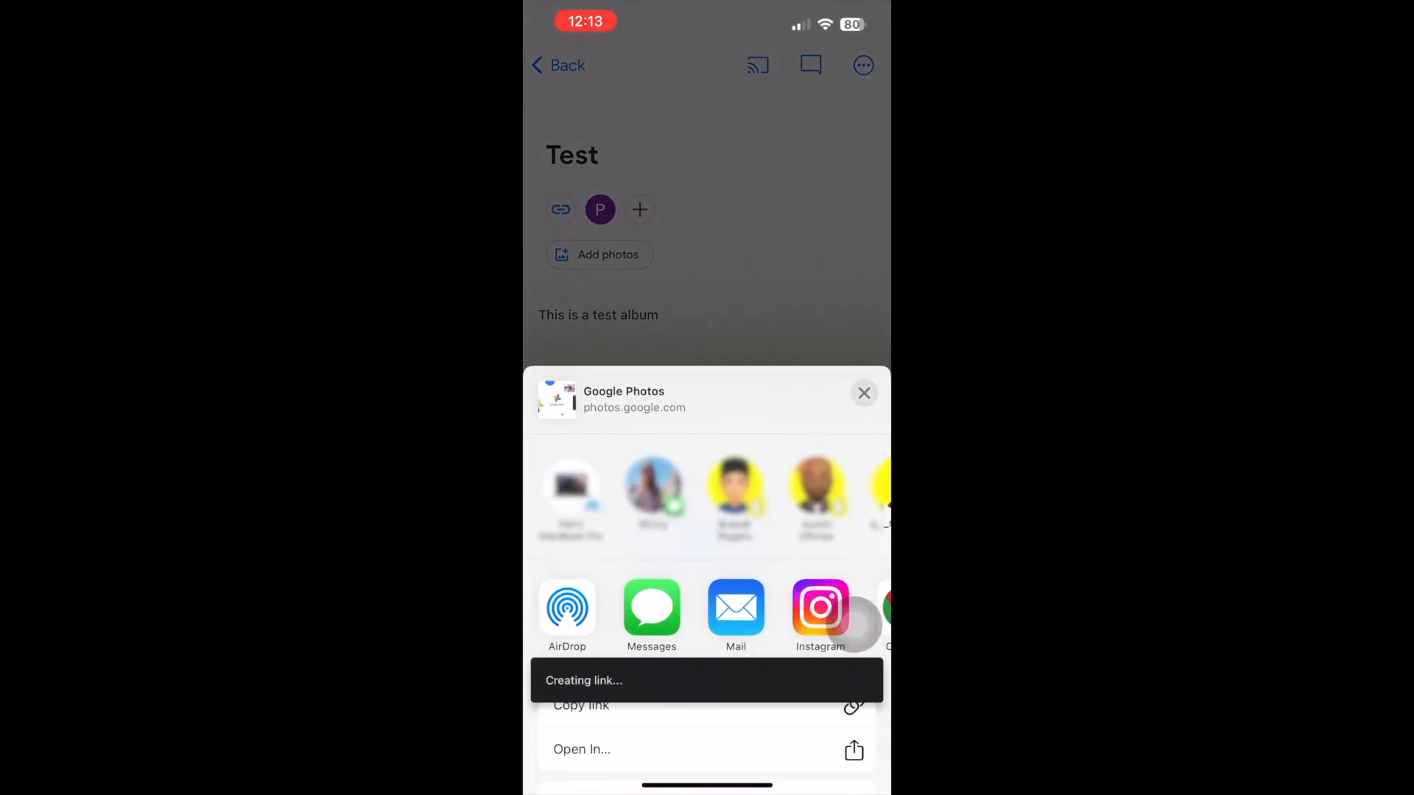
left_click(580, 705)
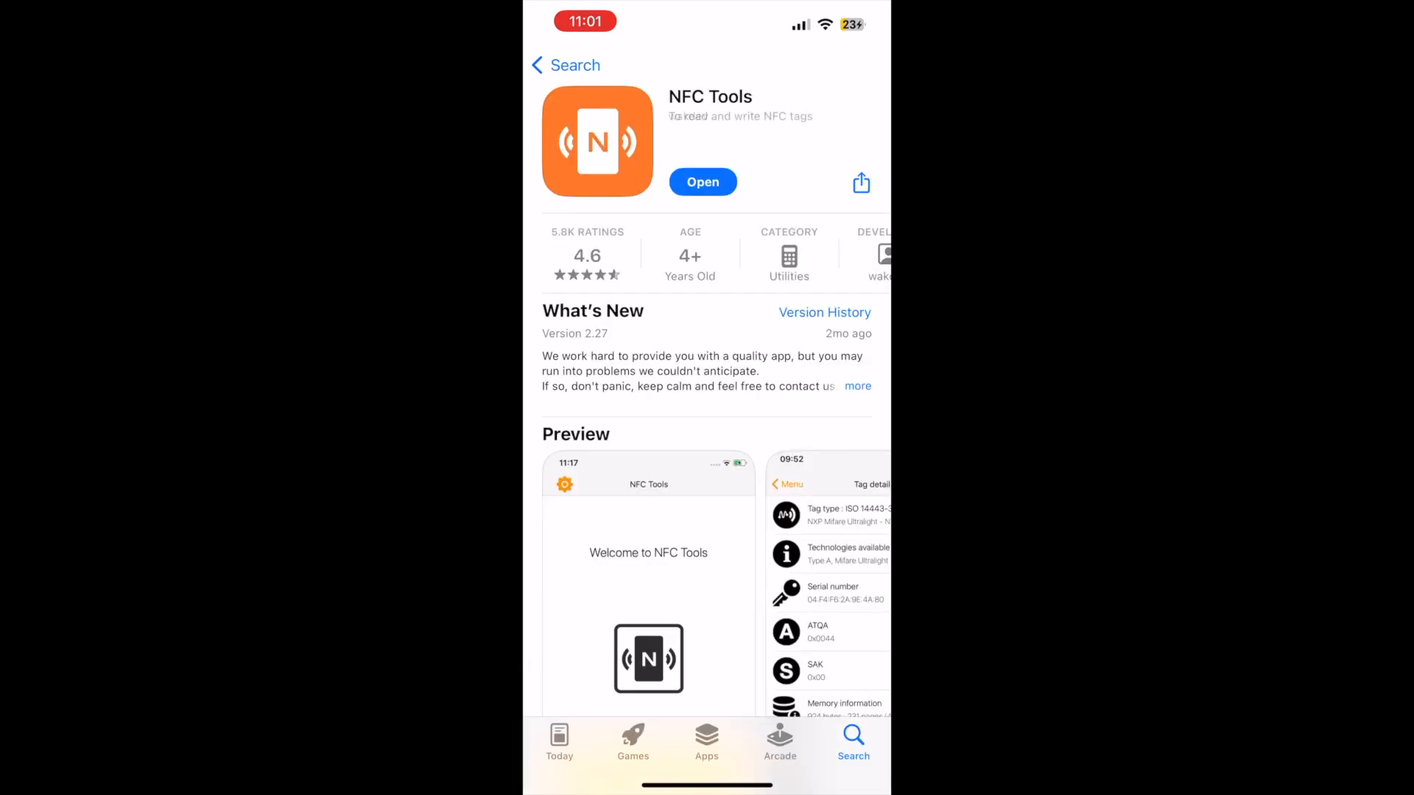
Launch NFC Tools from the App Store and go to its Write screen
left_click(702, 181)
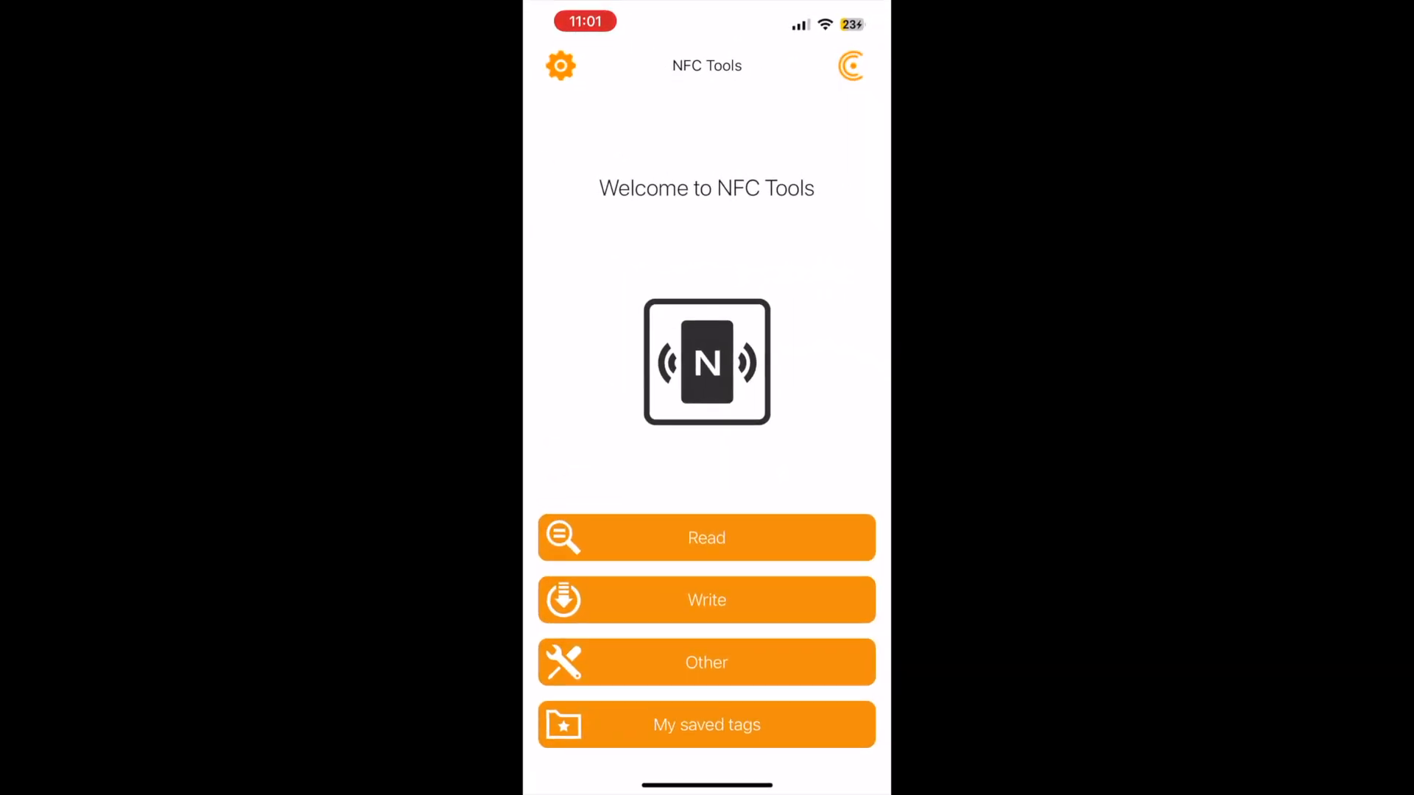
left_click(705, 599)
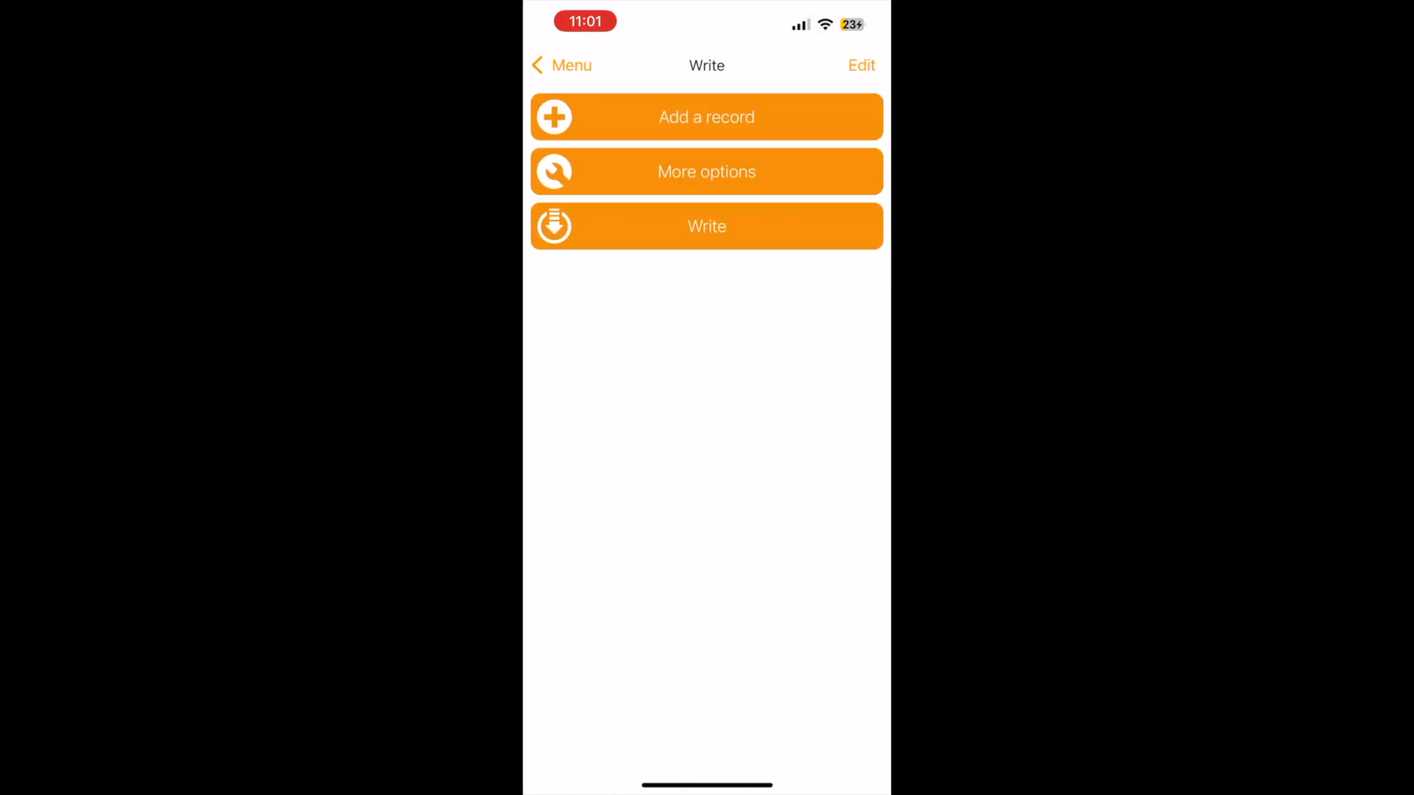
Add a URL / URI record holding the copied photos.app.goo.gl album link
left_click(706, 116)
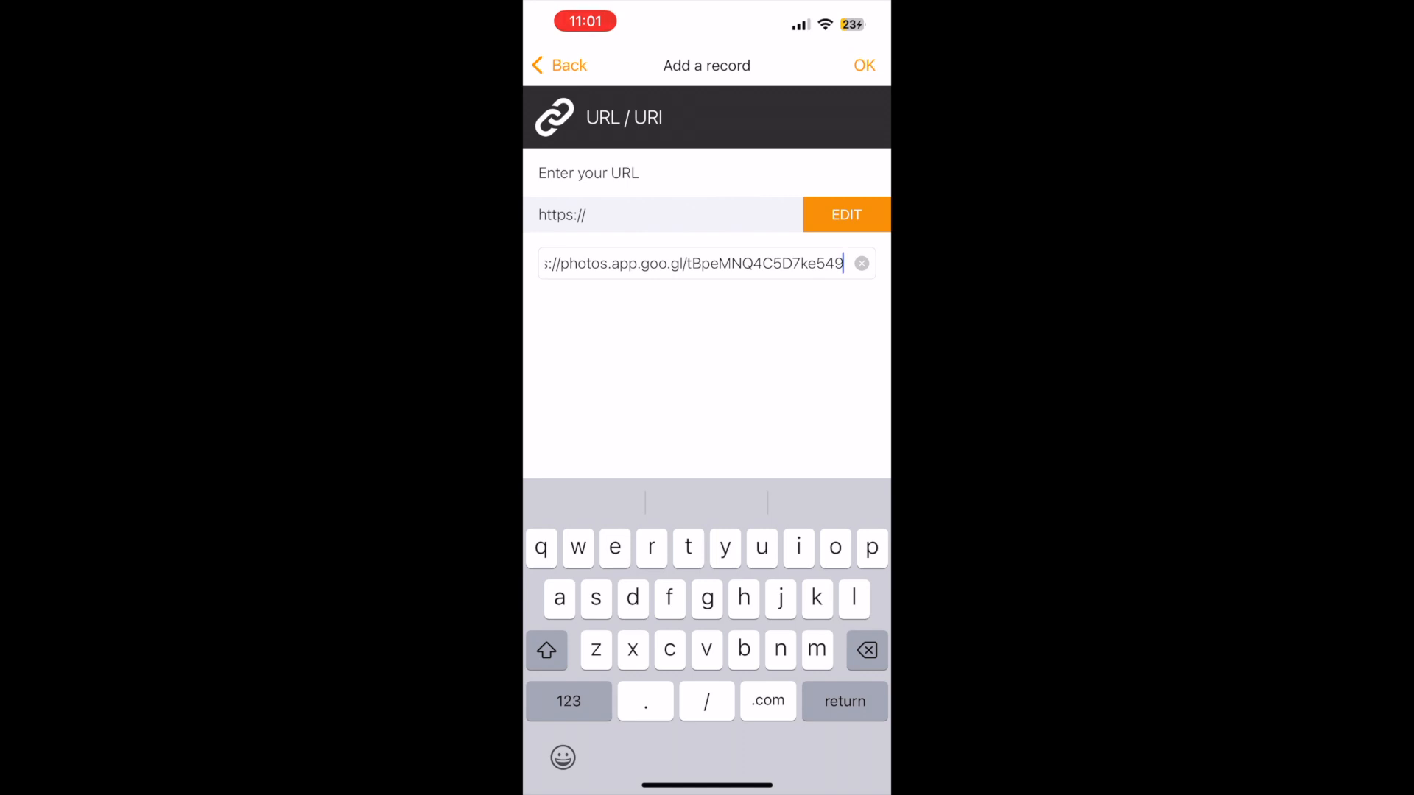
left_click(863, 65)
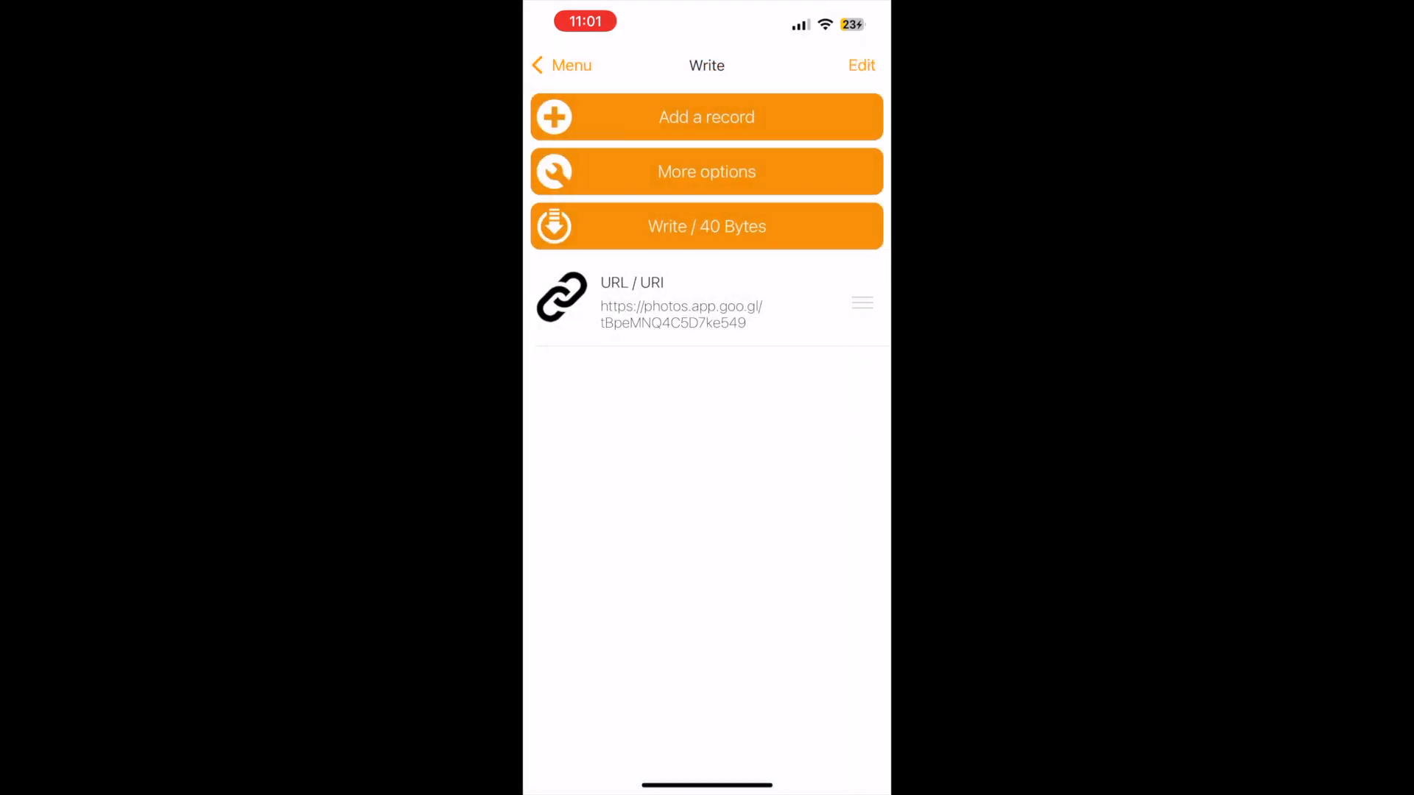
Start writing the 40-byte URL record so the phone waits to scan an NFC tag
left_click(707, 227)
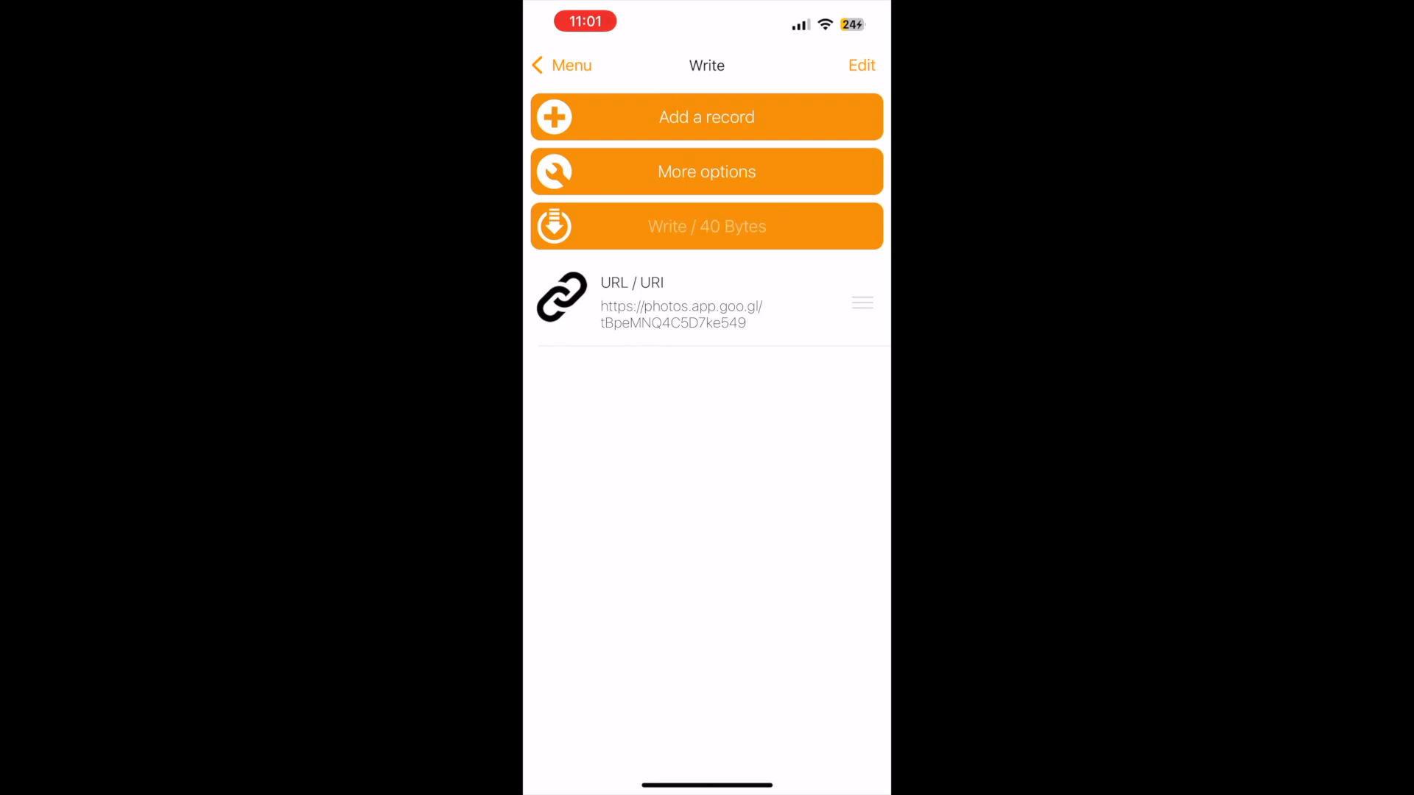
left_click(705, 226)
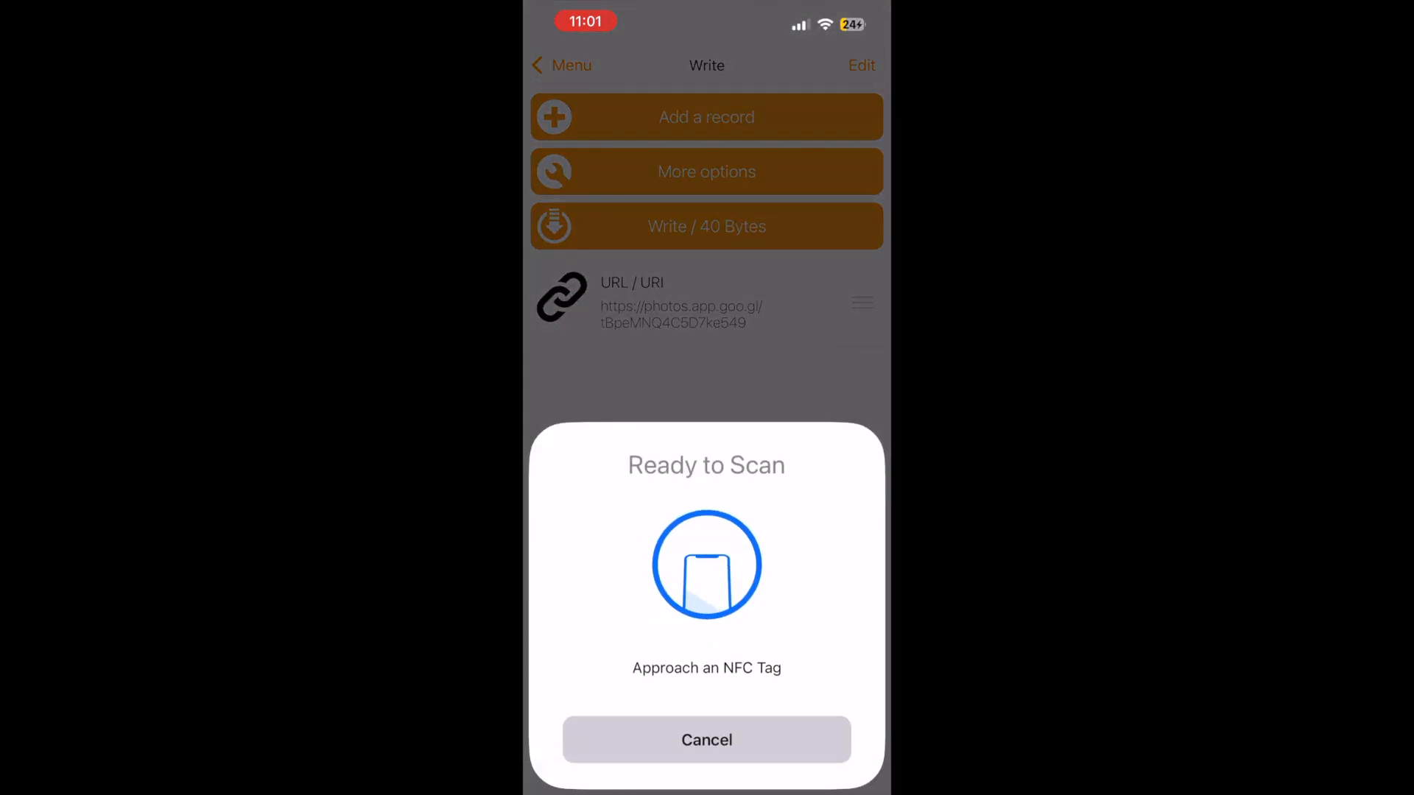